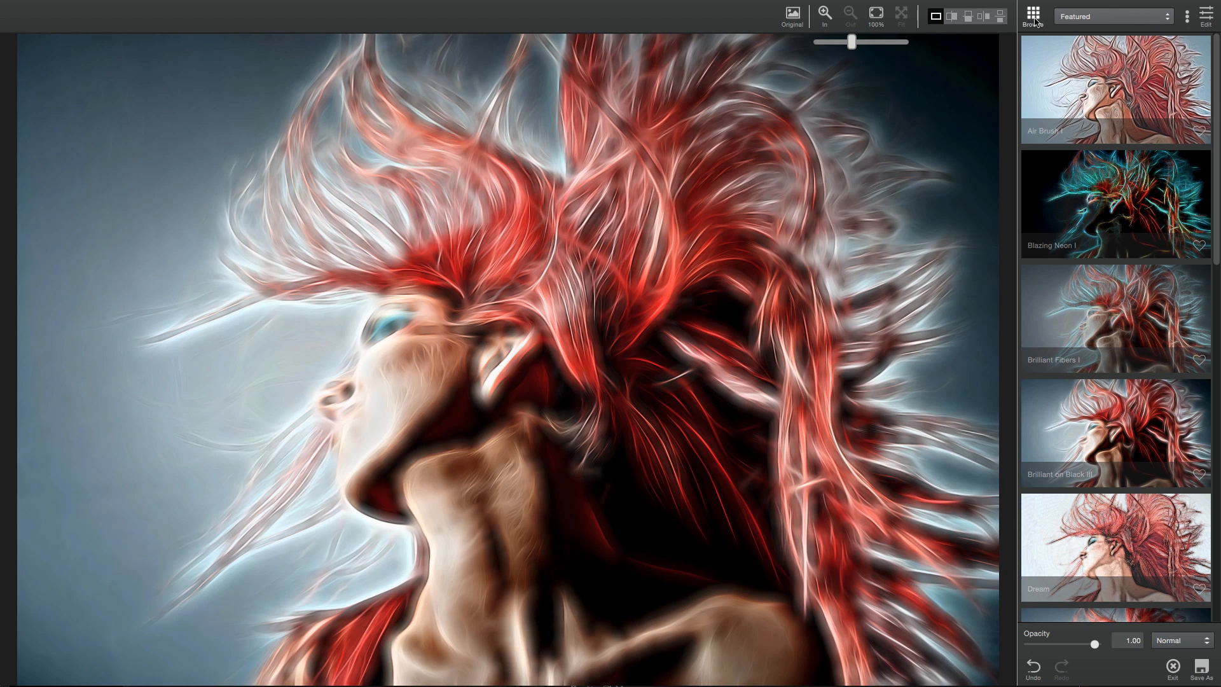
mouse_move(1033, 14)
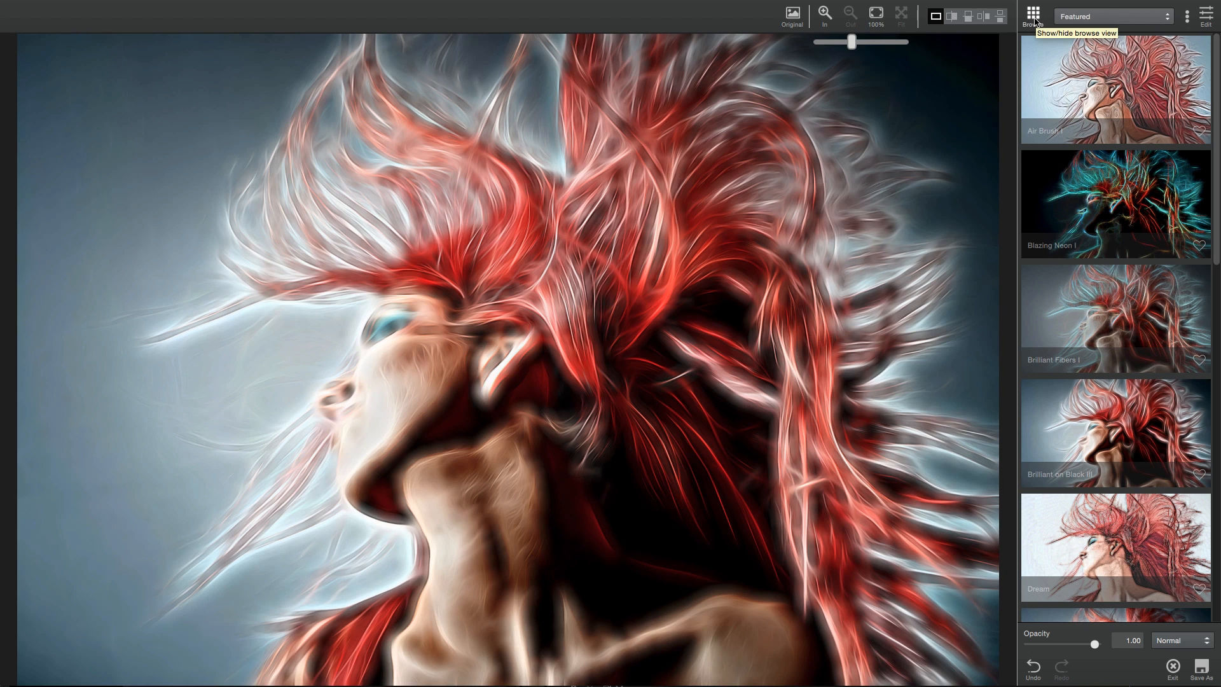
Step: Switch to the full Browse view so glow presets fill a two-column grid
left_click(829, 14)
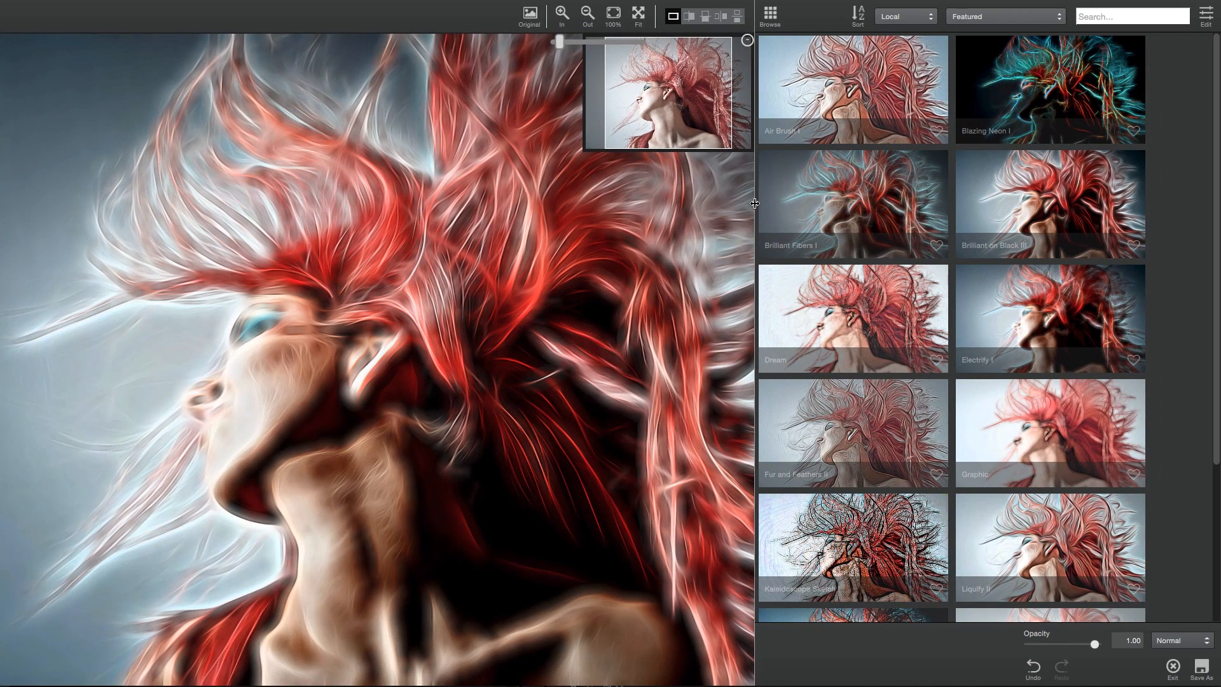
Step: Set the effect source dropdown to Community, leaving only the Air Brush preset listed
left_click(904, 17)
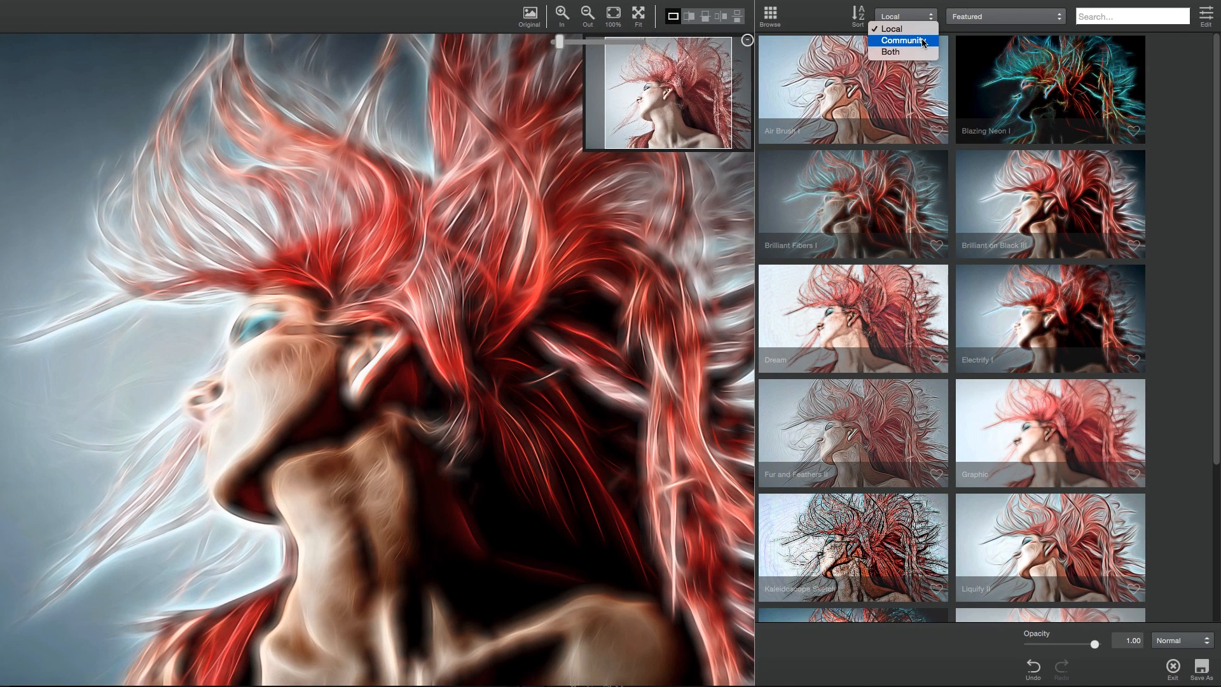
left_click(902, 41)
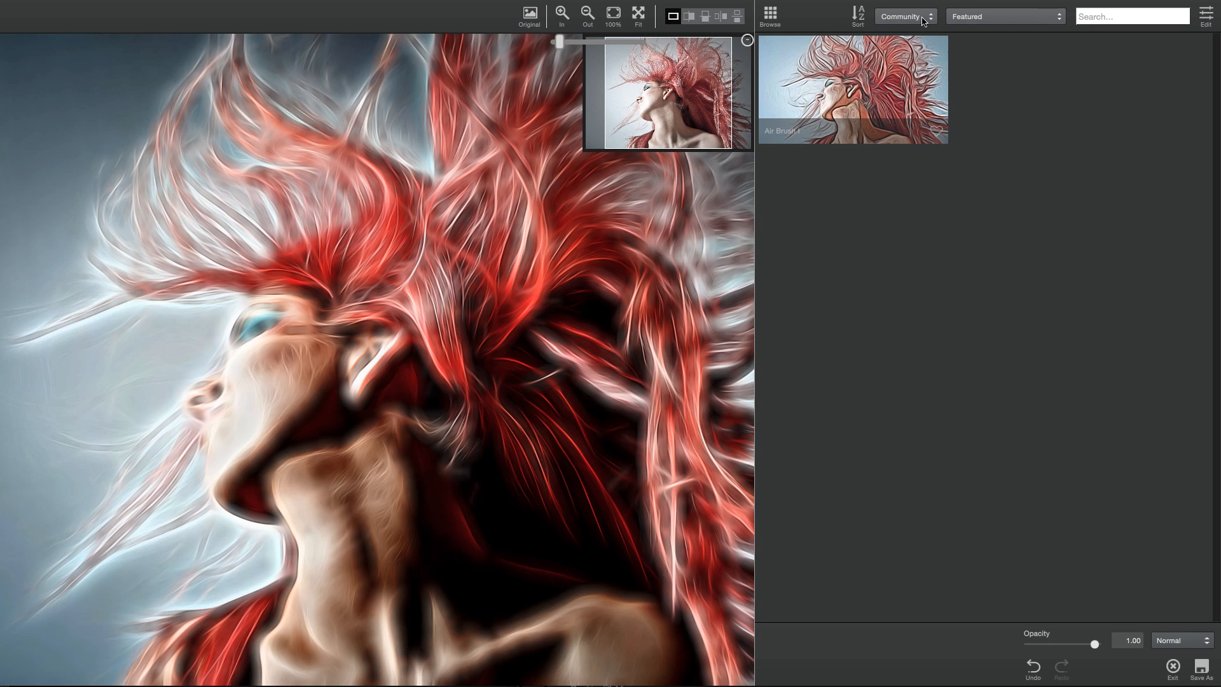
mouse_move(915, 55)
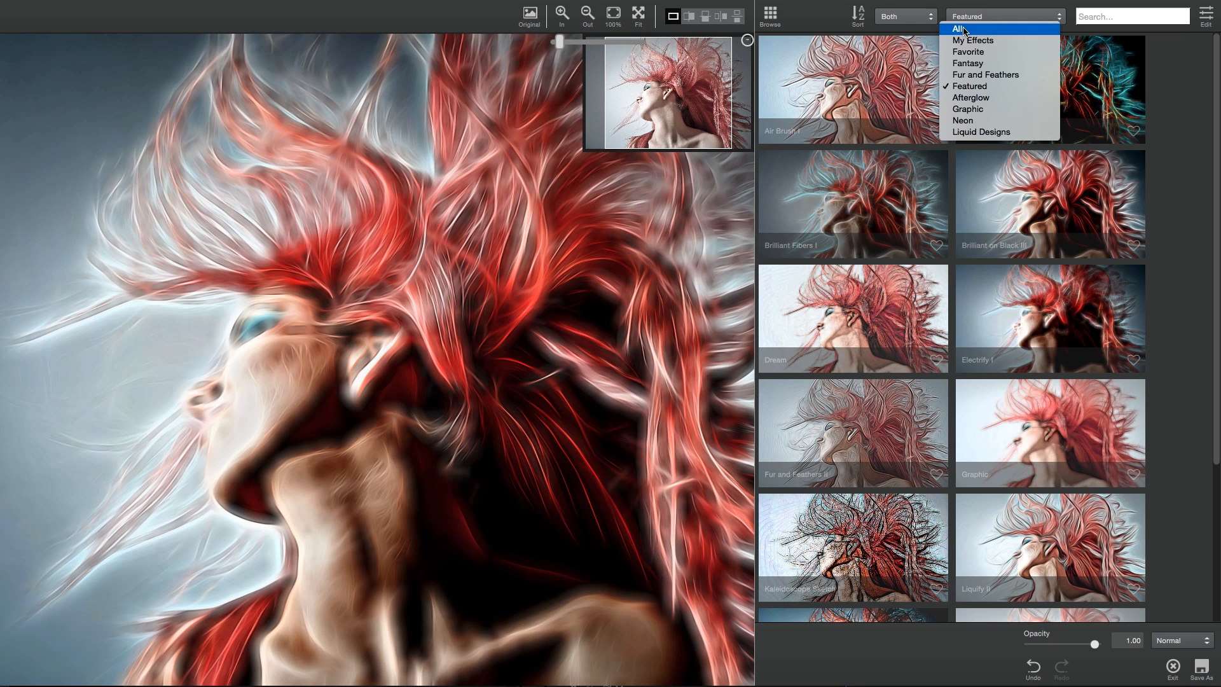
mouse_move(965, 86)
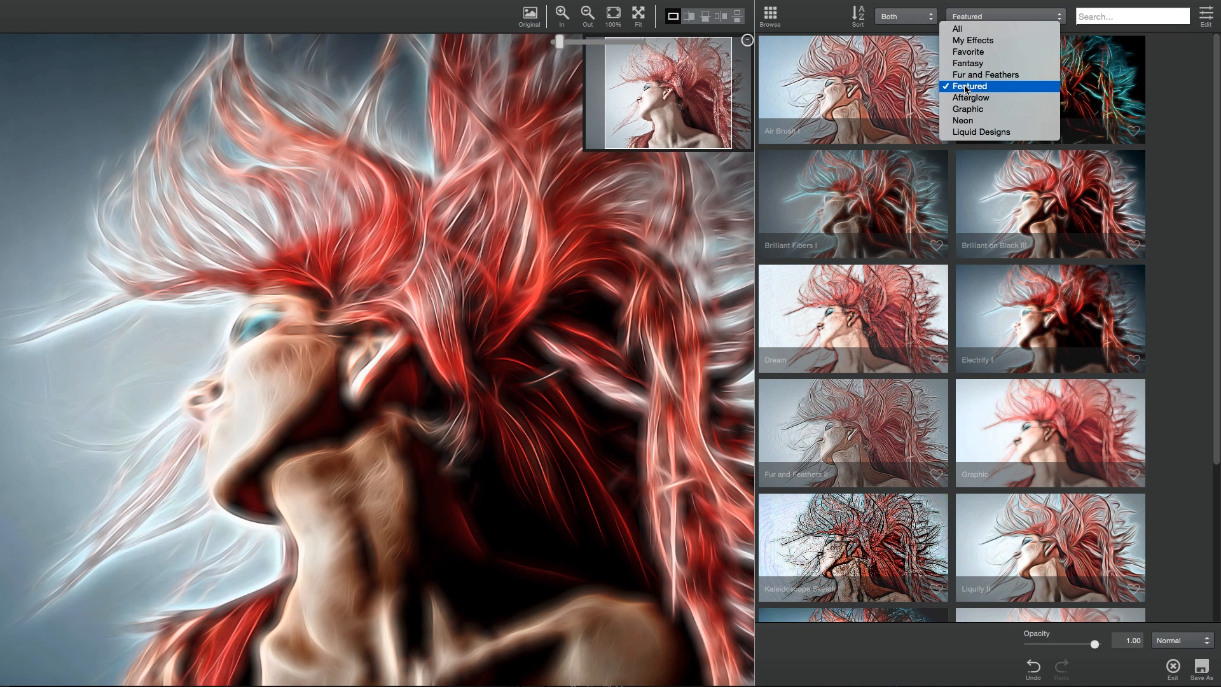
mouse_move(971, 35)
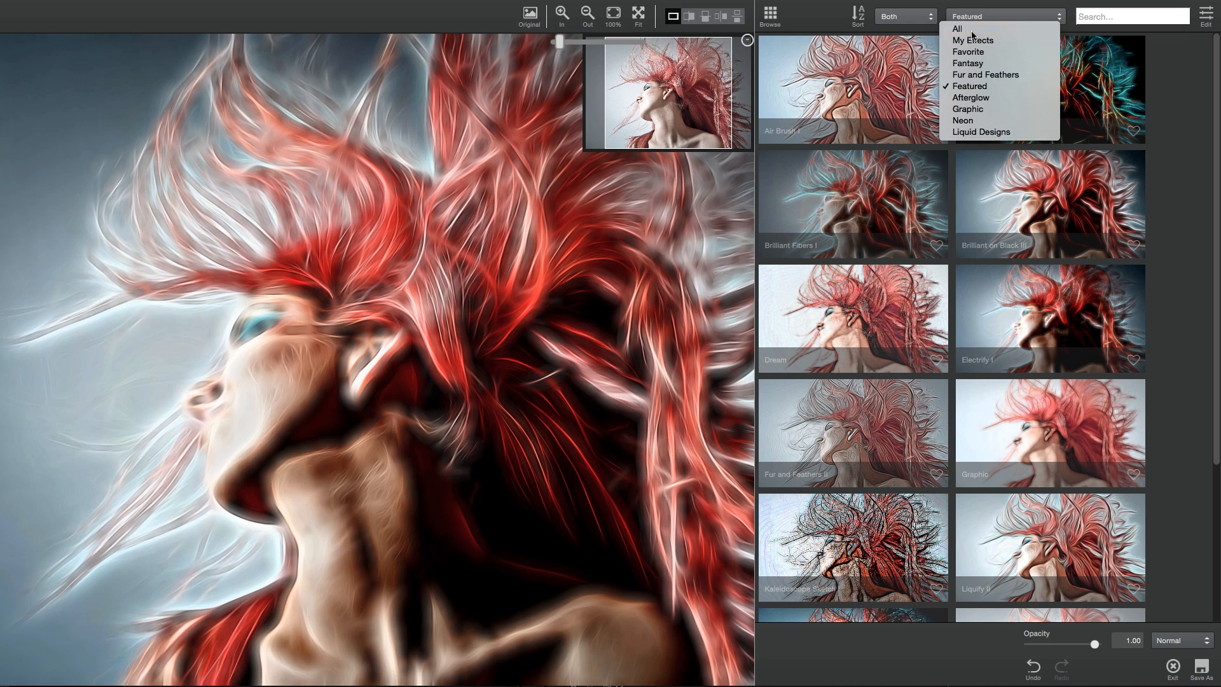
Step: Show All categories, search 'brilliant', then switch the source to Community effects
left_click(957, 28)
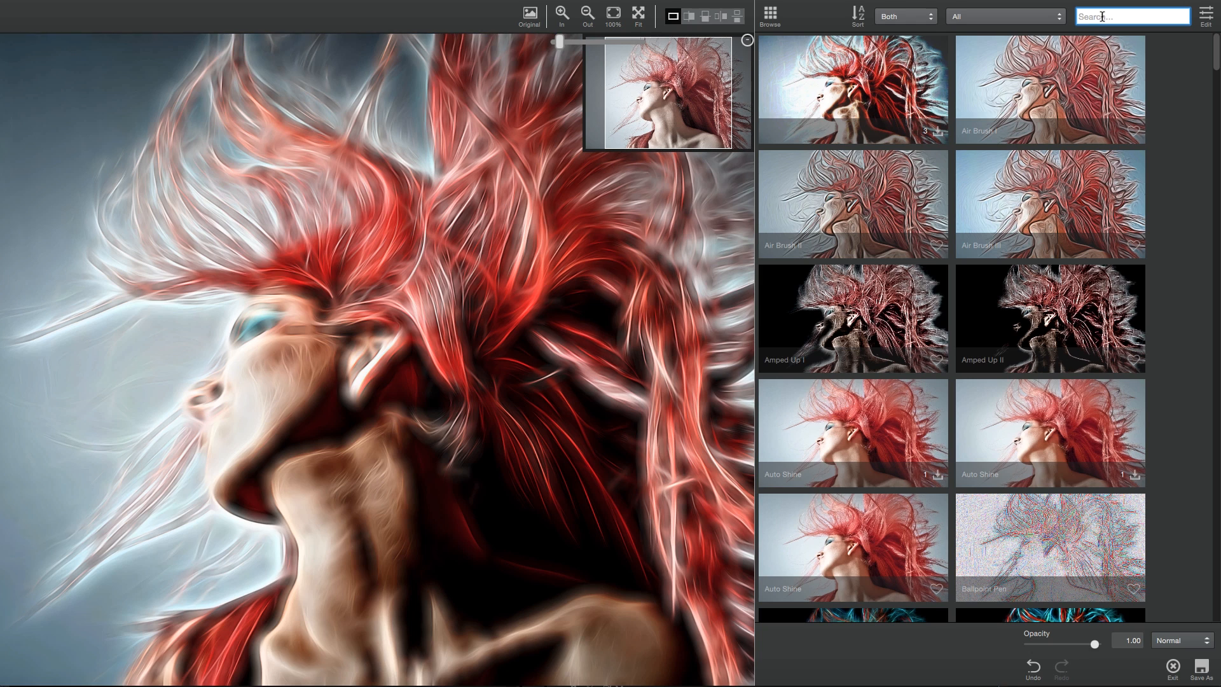
type("brillia")
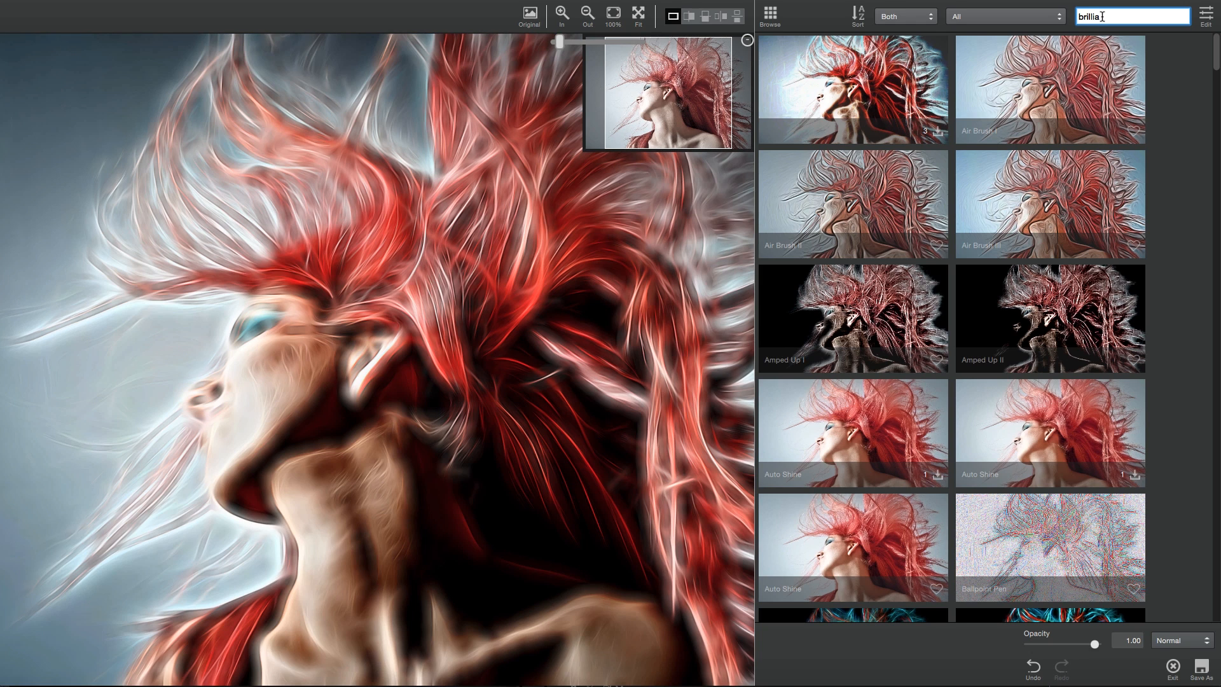
type("nt")
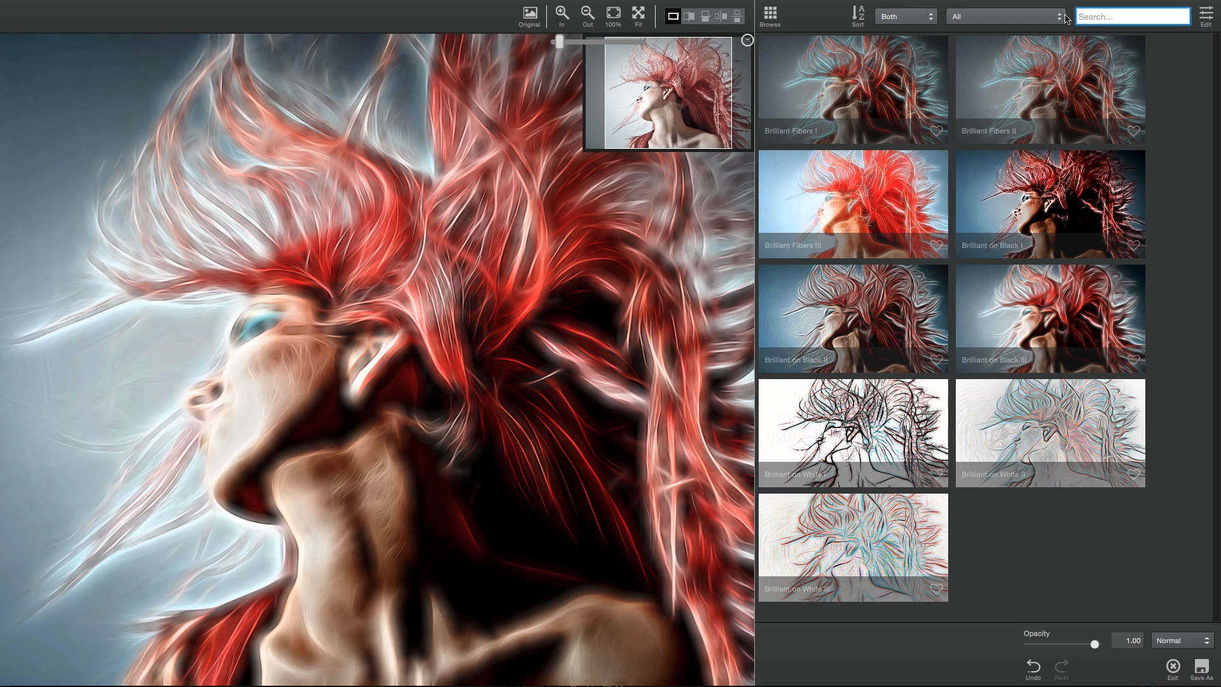
left_click(904, 15)
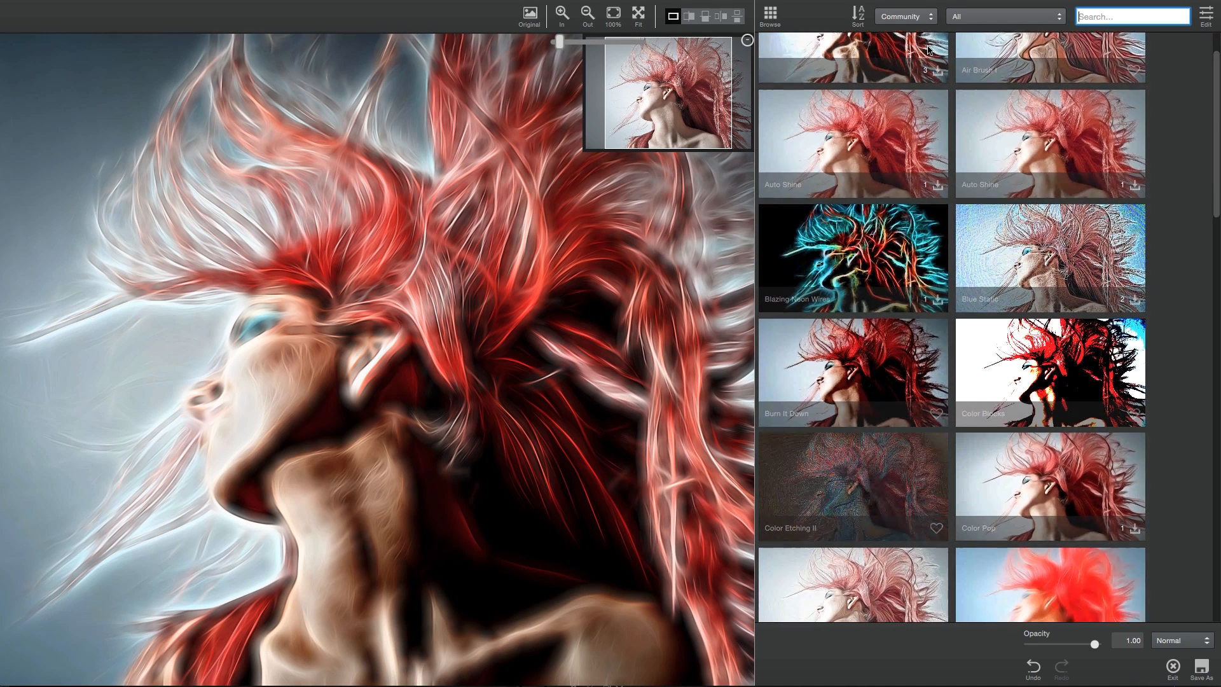
scroll("up", 3)
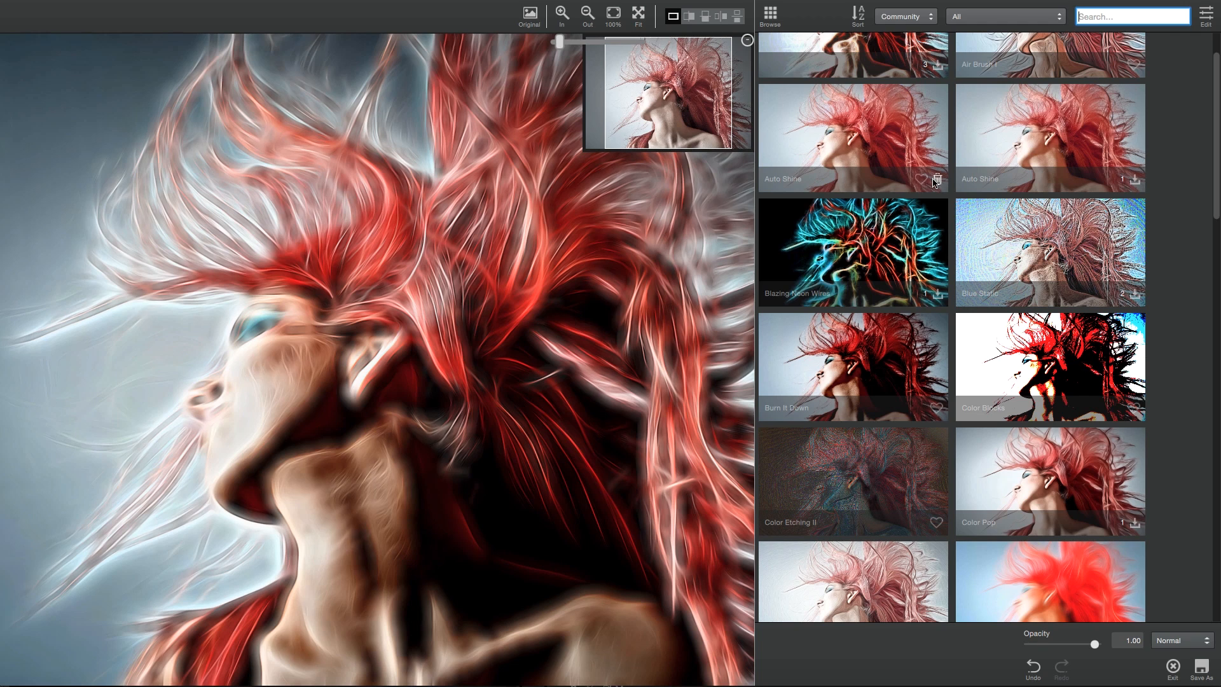
Step: Keep All categories showing and open the Auto Shine effect for editing
left_click(1004, 16)
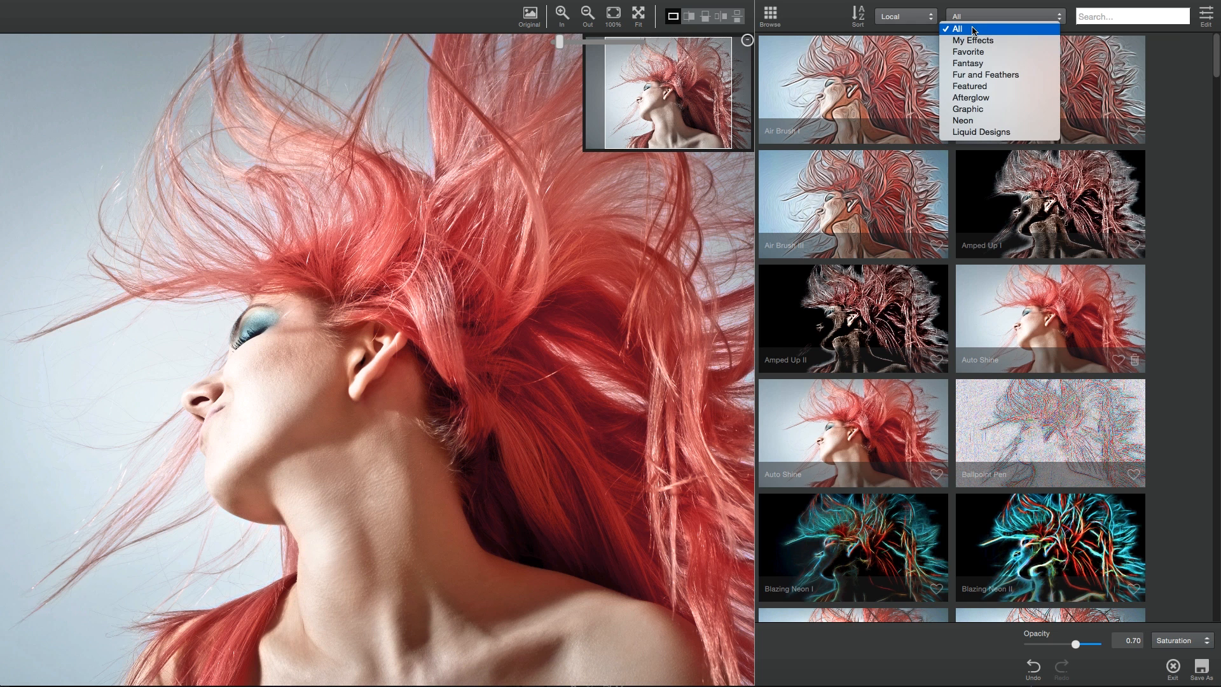
left_click(958, 29)
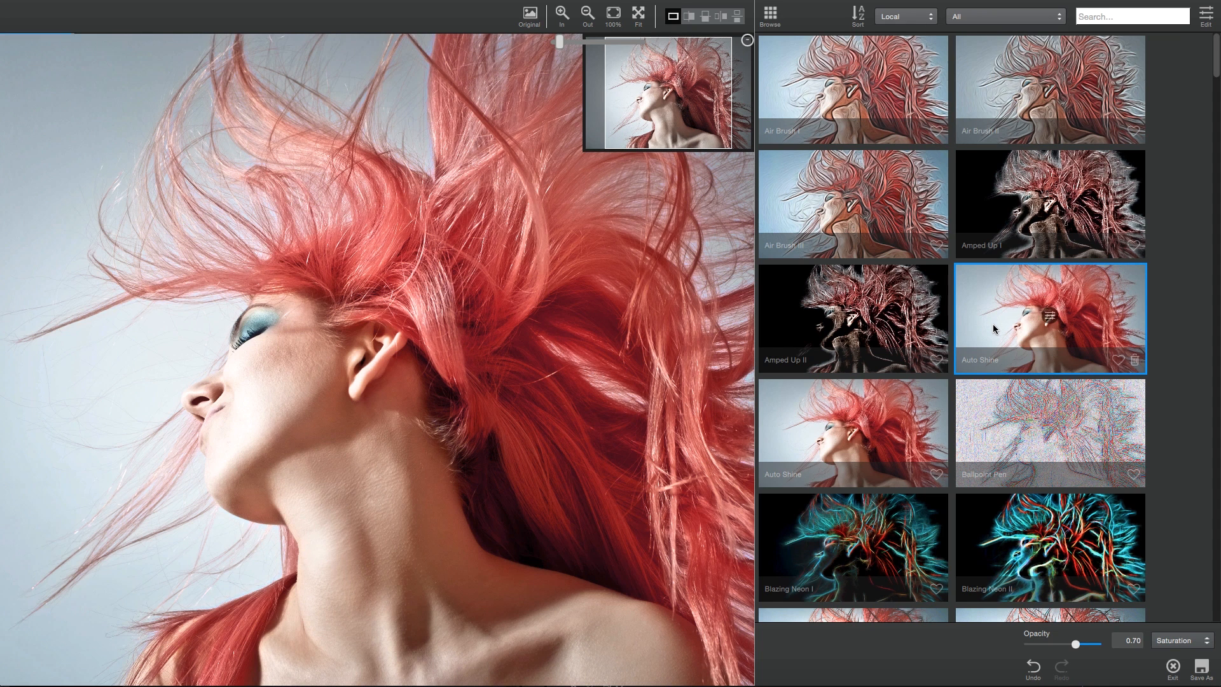
double_click(1049, 318)
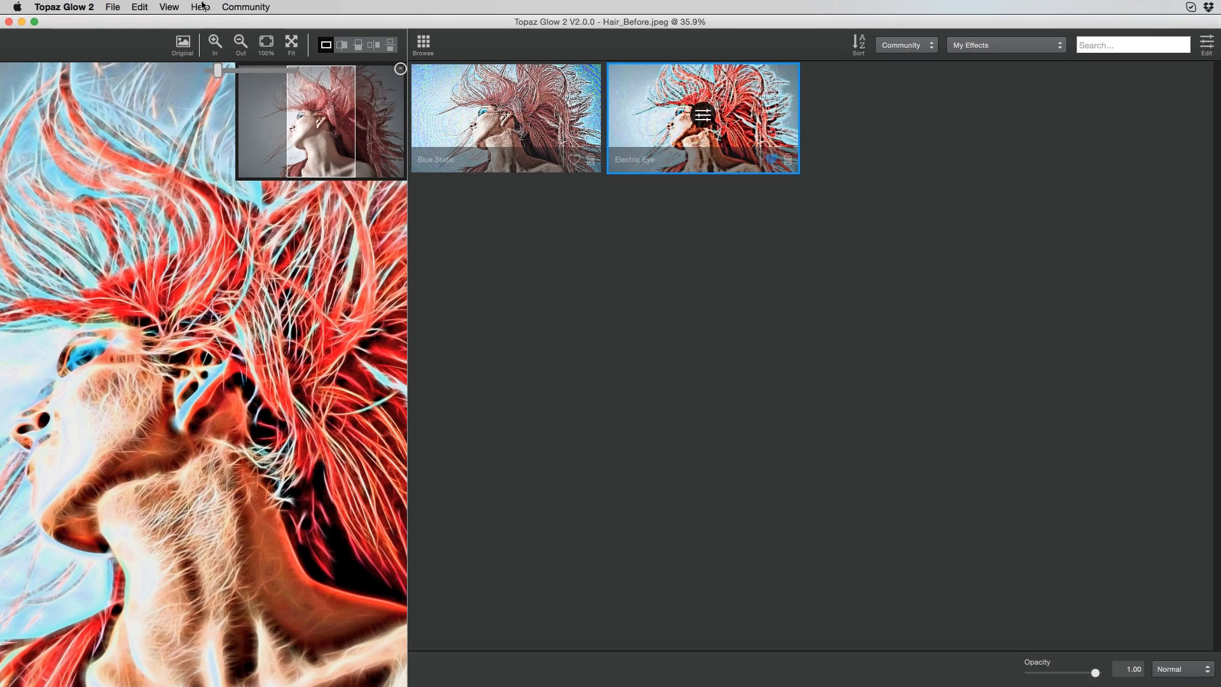
Step: Log in to the Topaz Community with the account password, back on Auto Shine
left_click(245, 6)
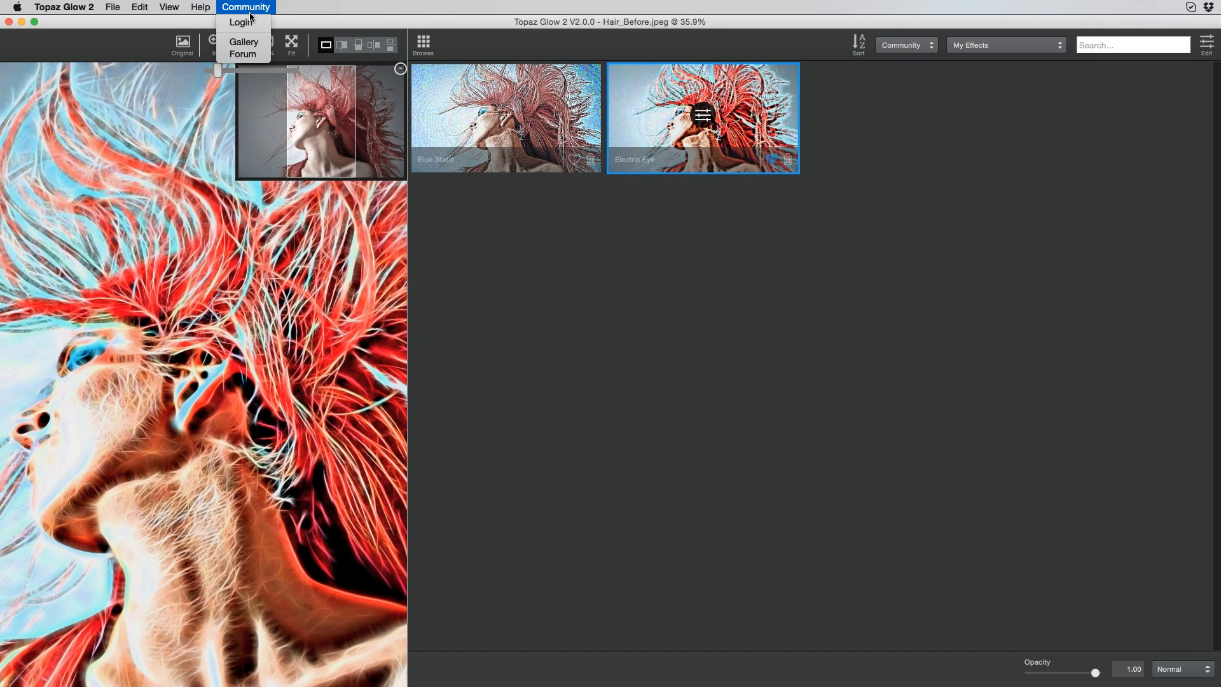
left_click(241, 22)
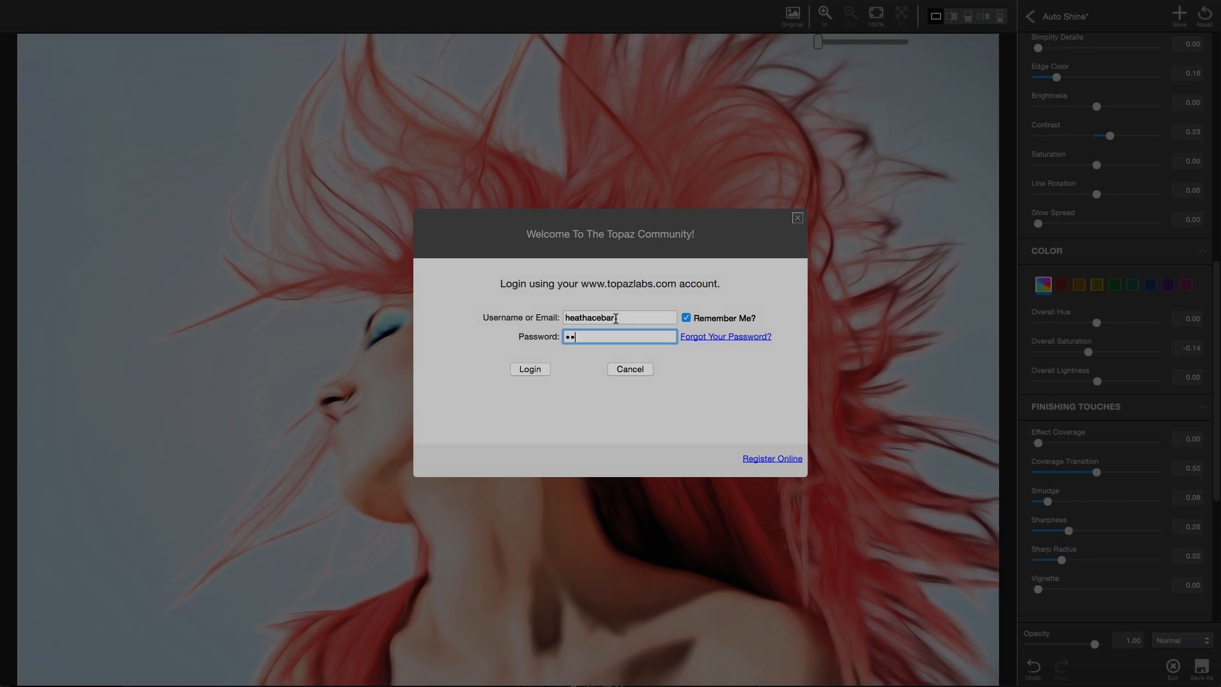
type("password")
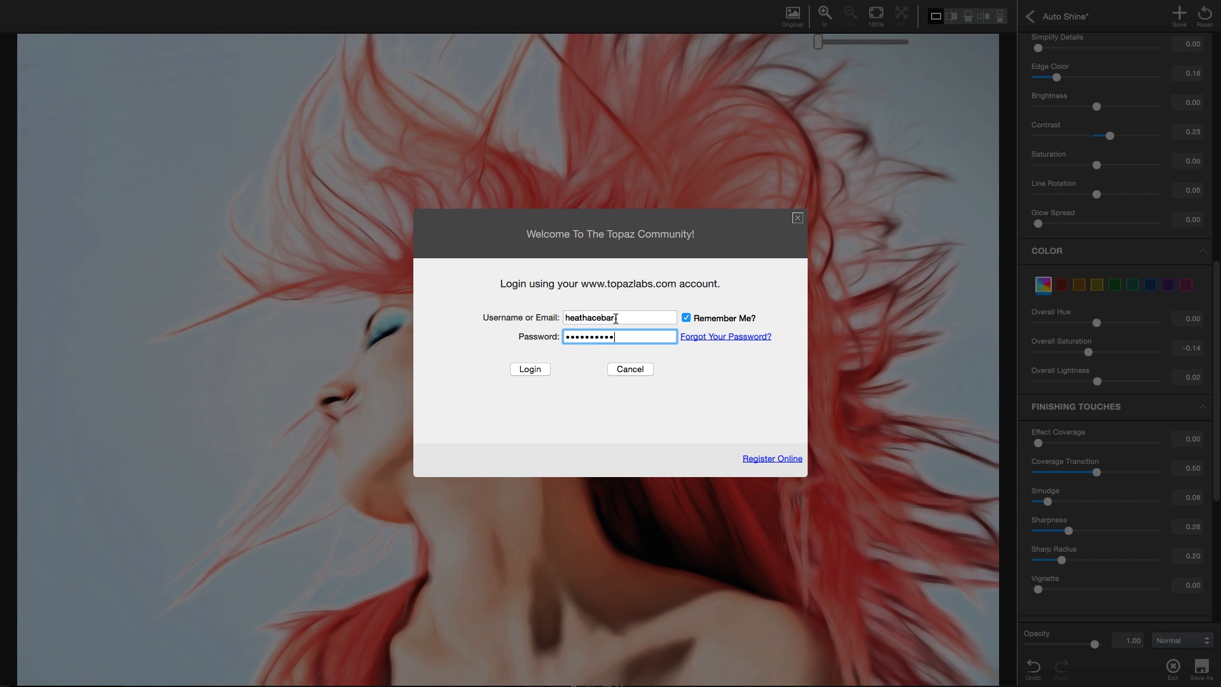
left_click(529, 368)
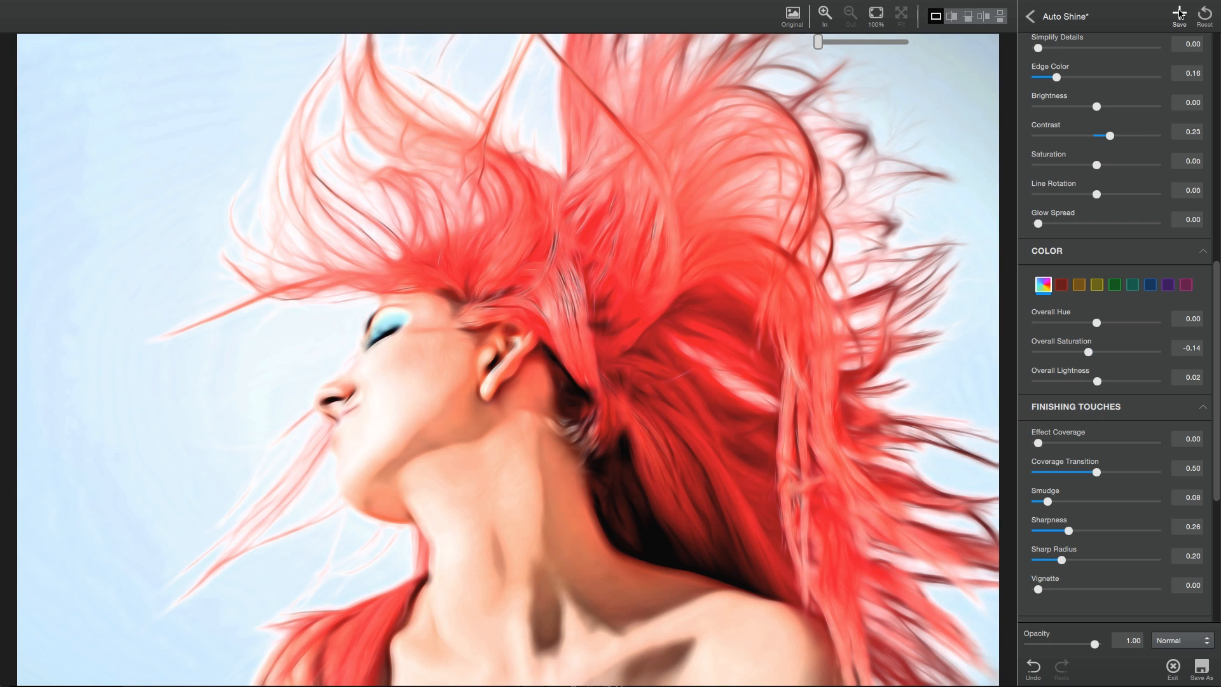
Step: Save the tweaked Auto Shine as 'Highlight Glow', description 'Describe', in Fantasy and Afterglow
left_click(1178, 12)
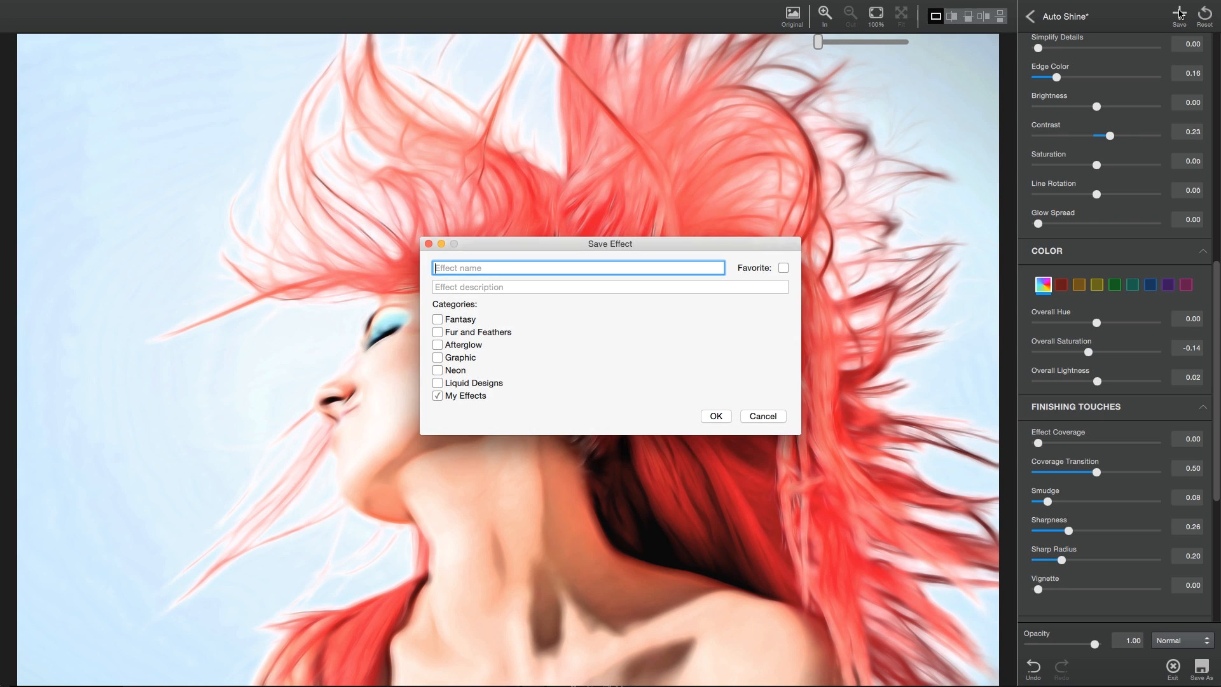
mouse_move(915, 551)
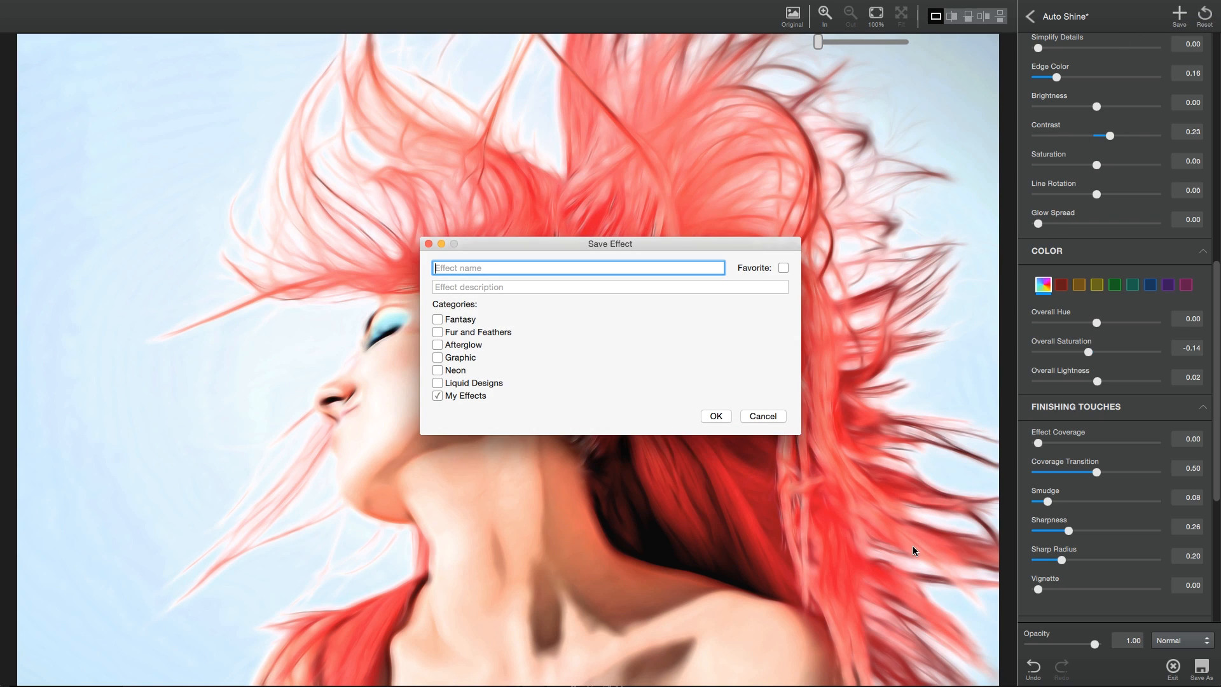
type("Highlight Glo")
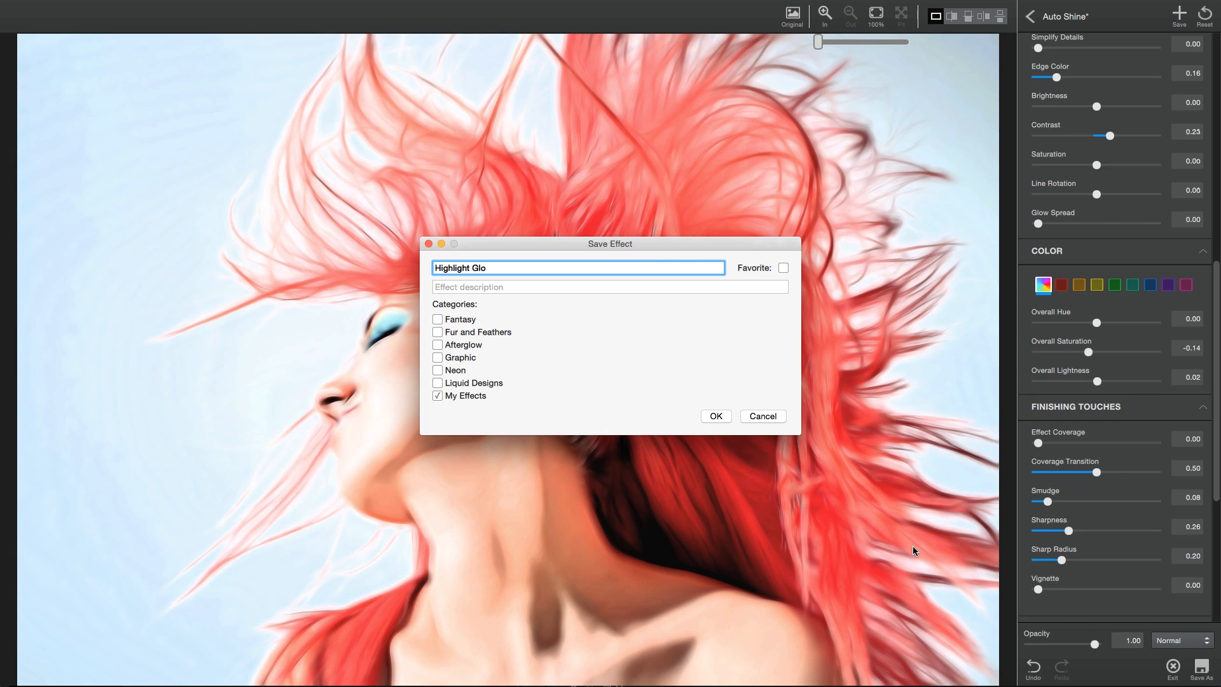
type("w")
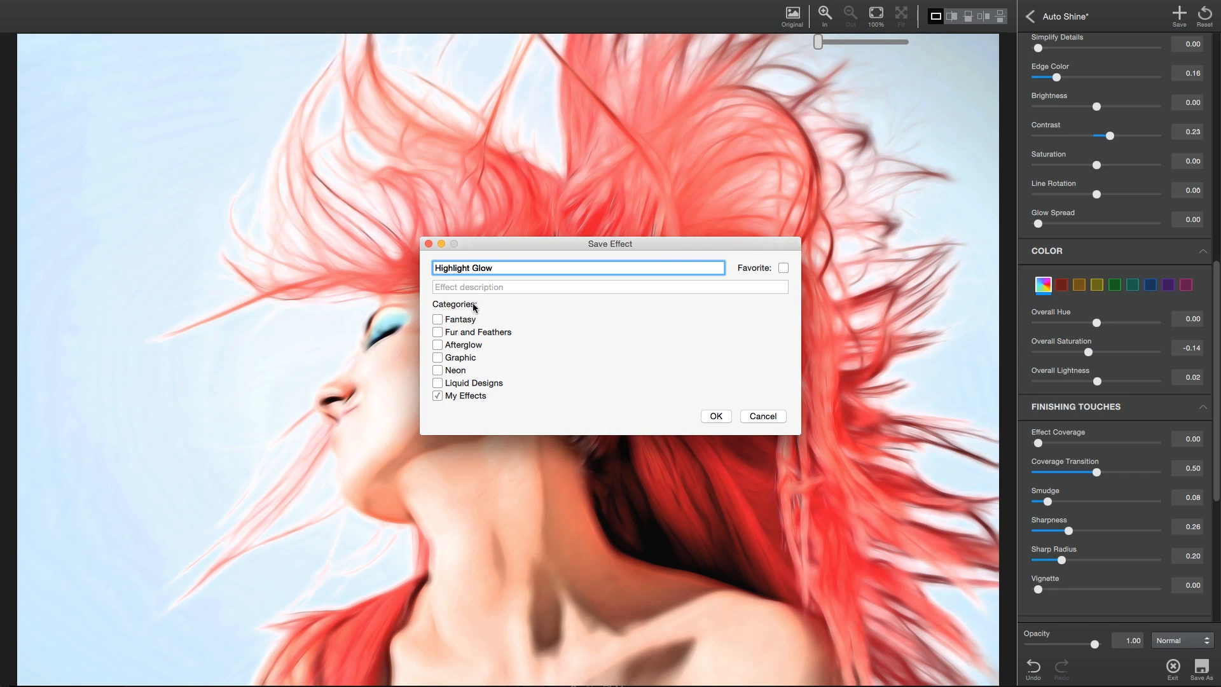
left_click(610, 287)
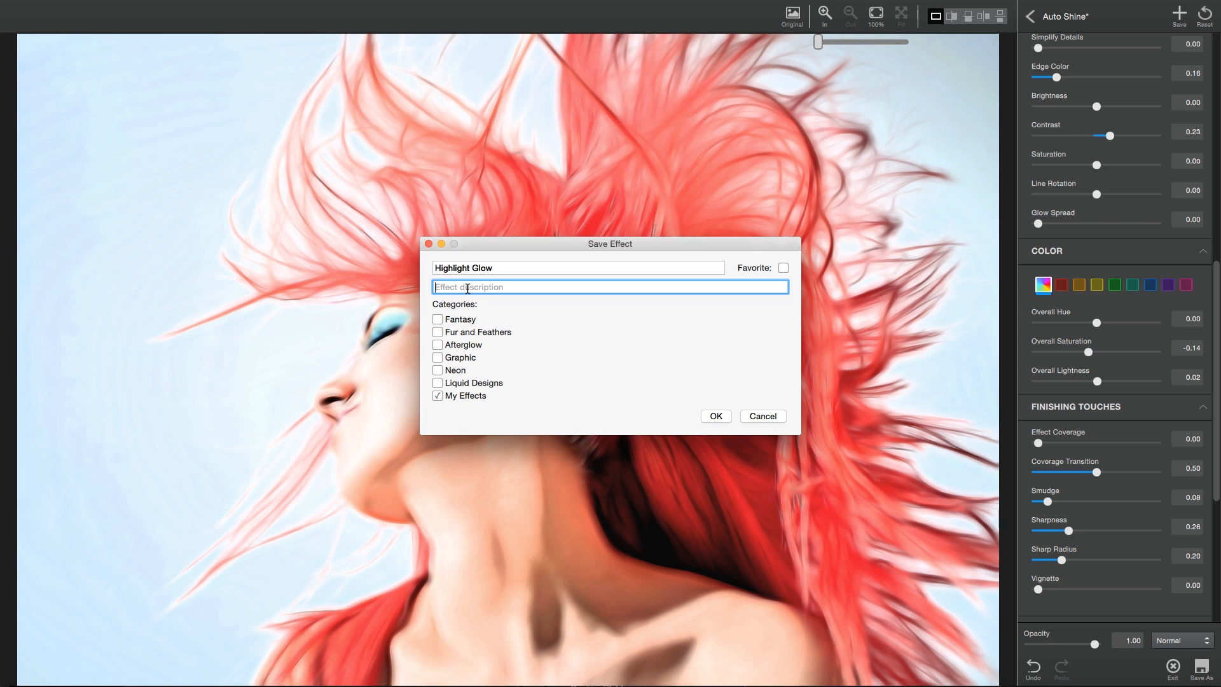
type("Describe")
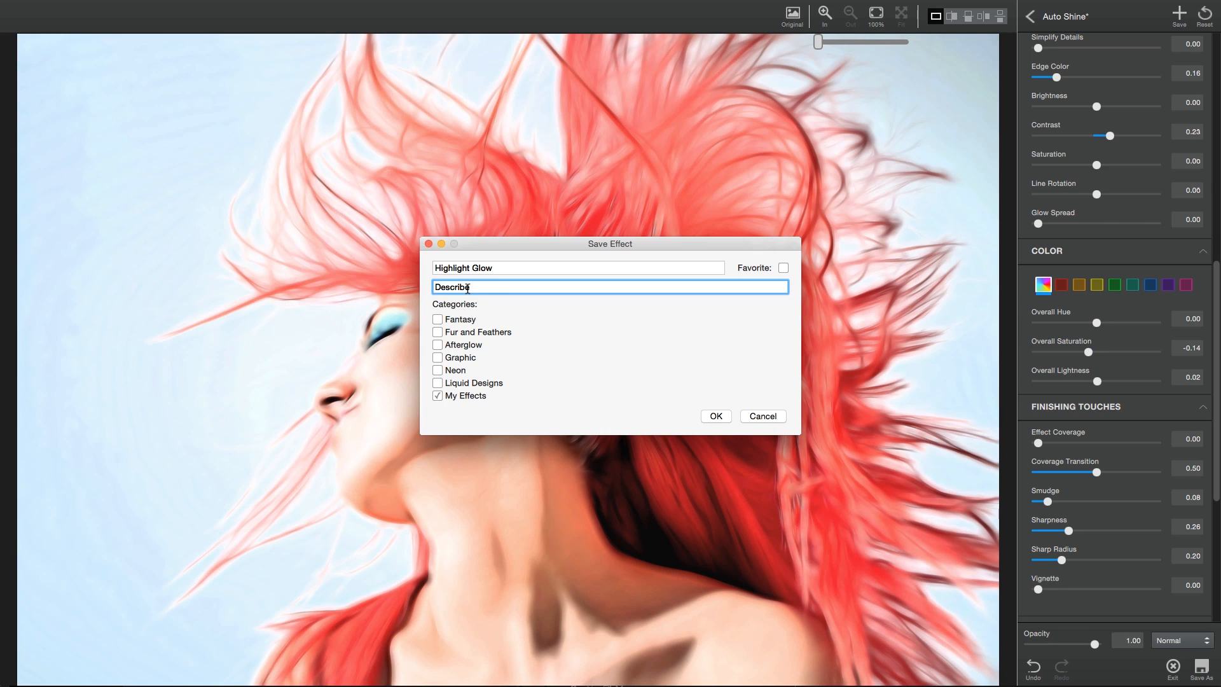
left_click(438, 319)
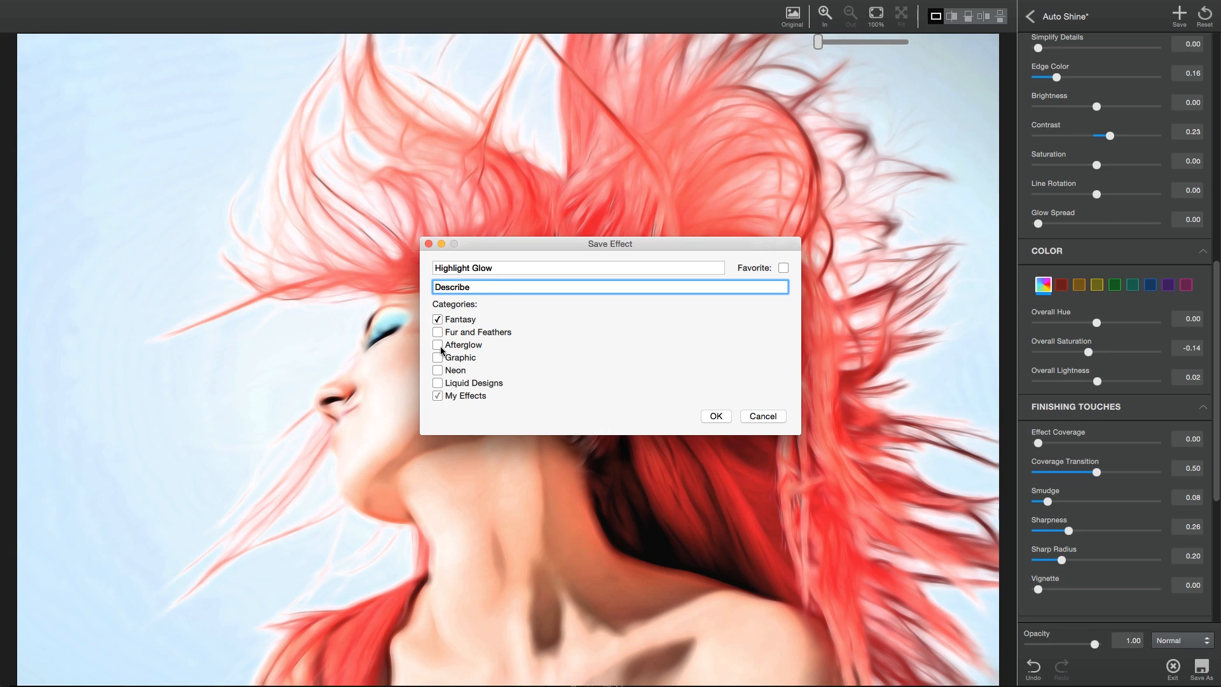
left_click(436, 344)
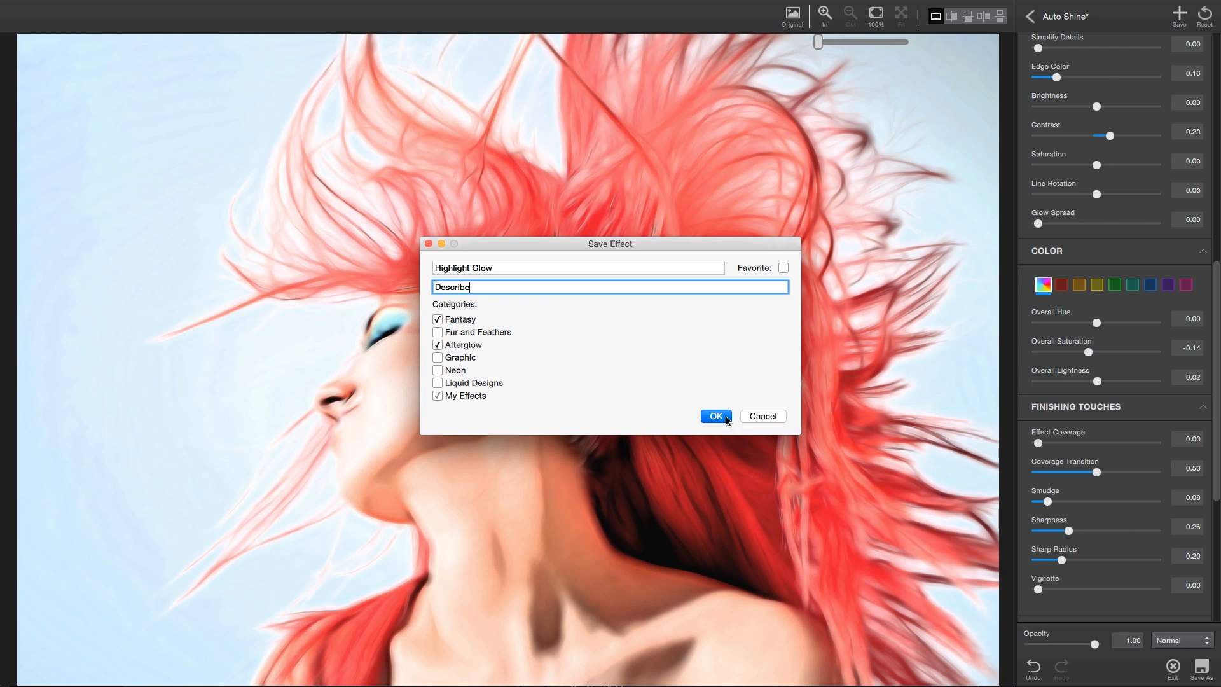
left_click(714, 416)
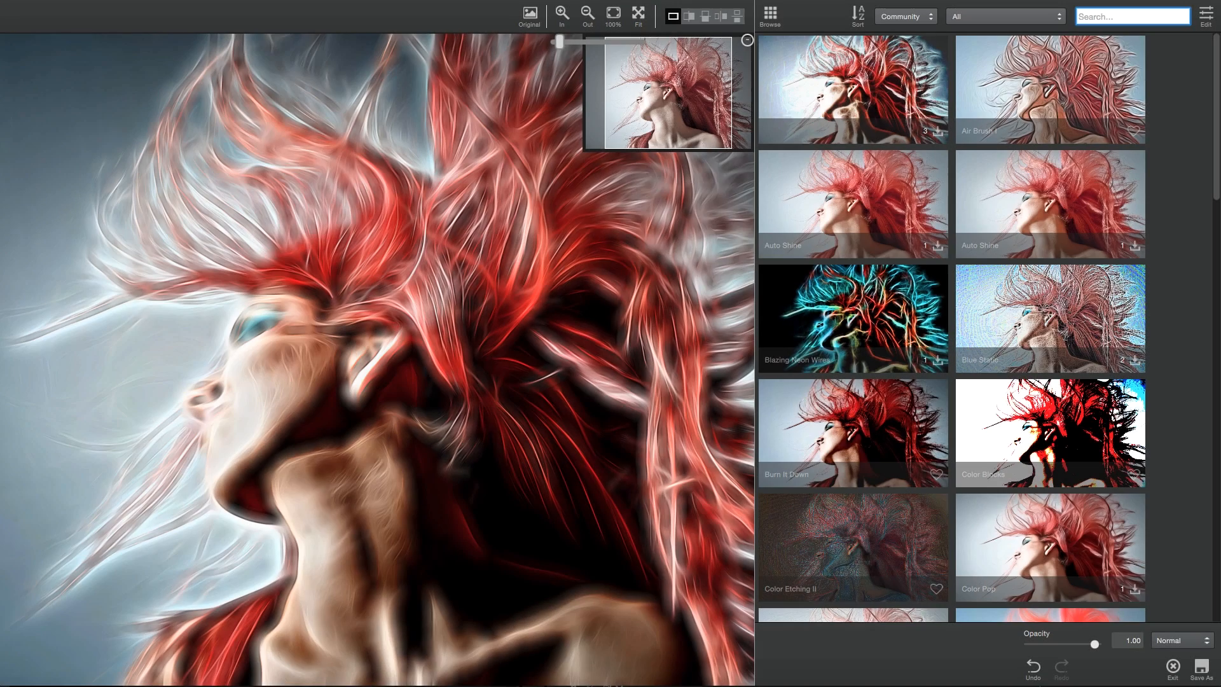
mouse_move(1027, 16)
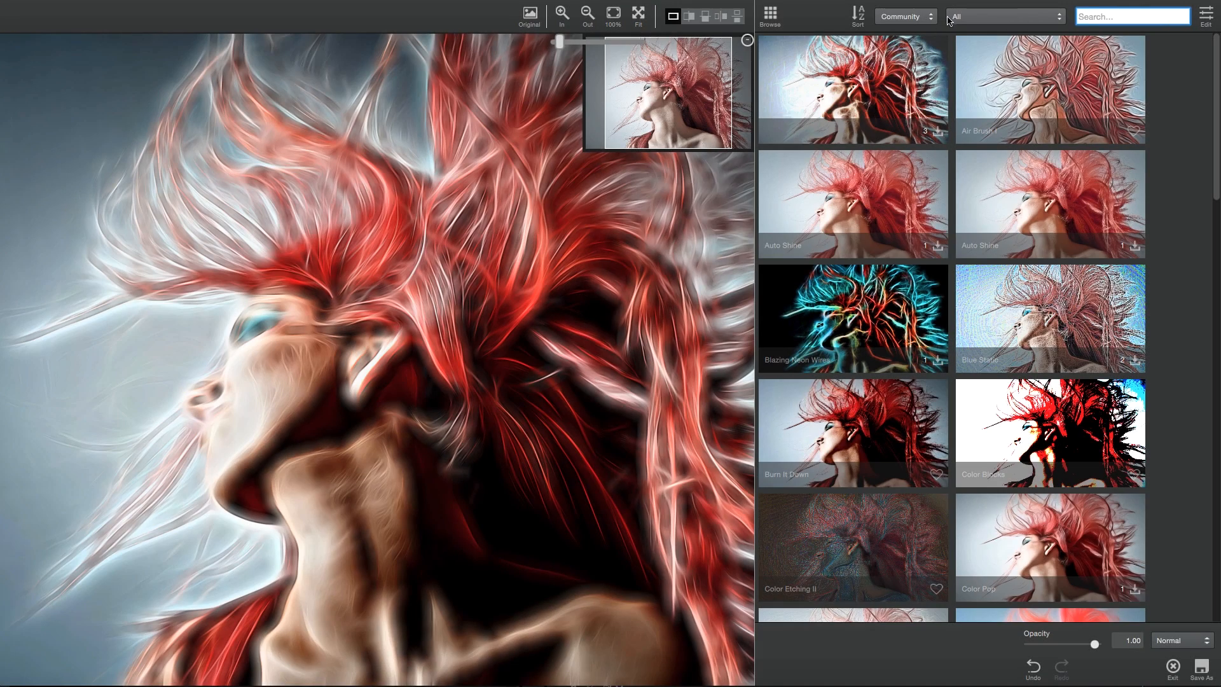
Step: Scroll to the saved Highlight Glow effects and use the share icon to bring up Community sign-in
scroll("down", 3)
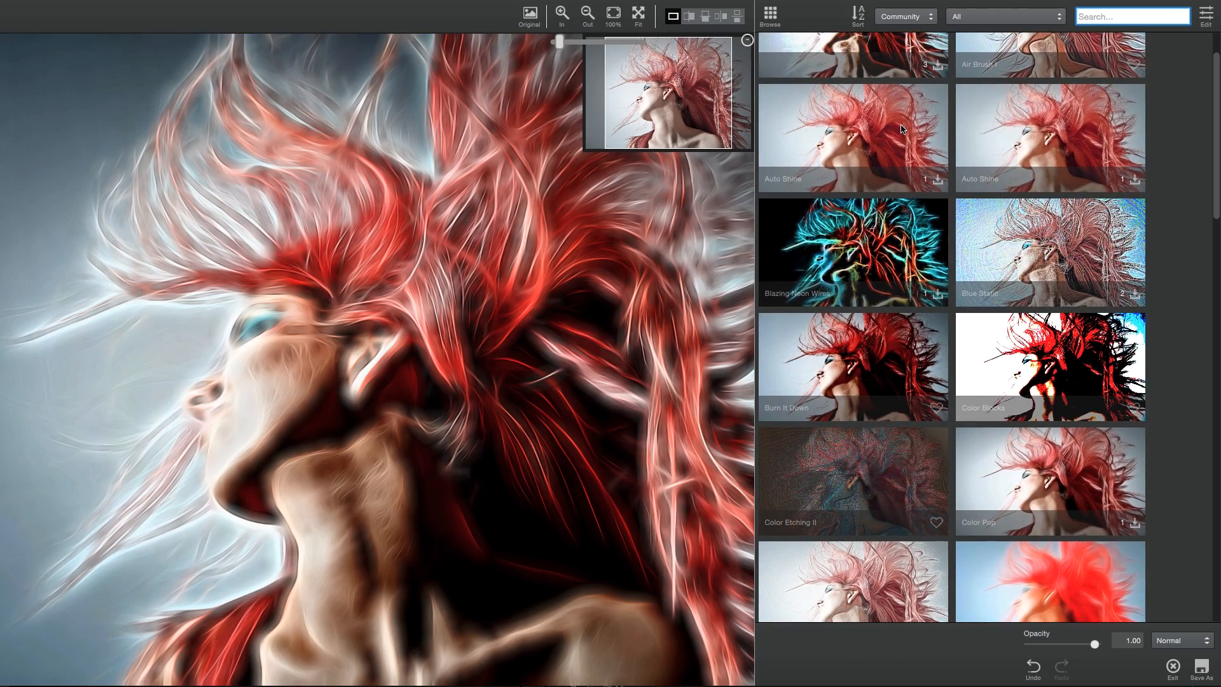
left_click(1114, 561)
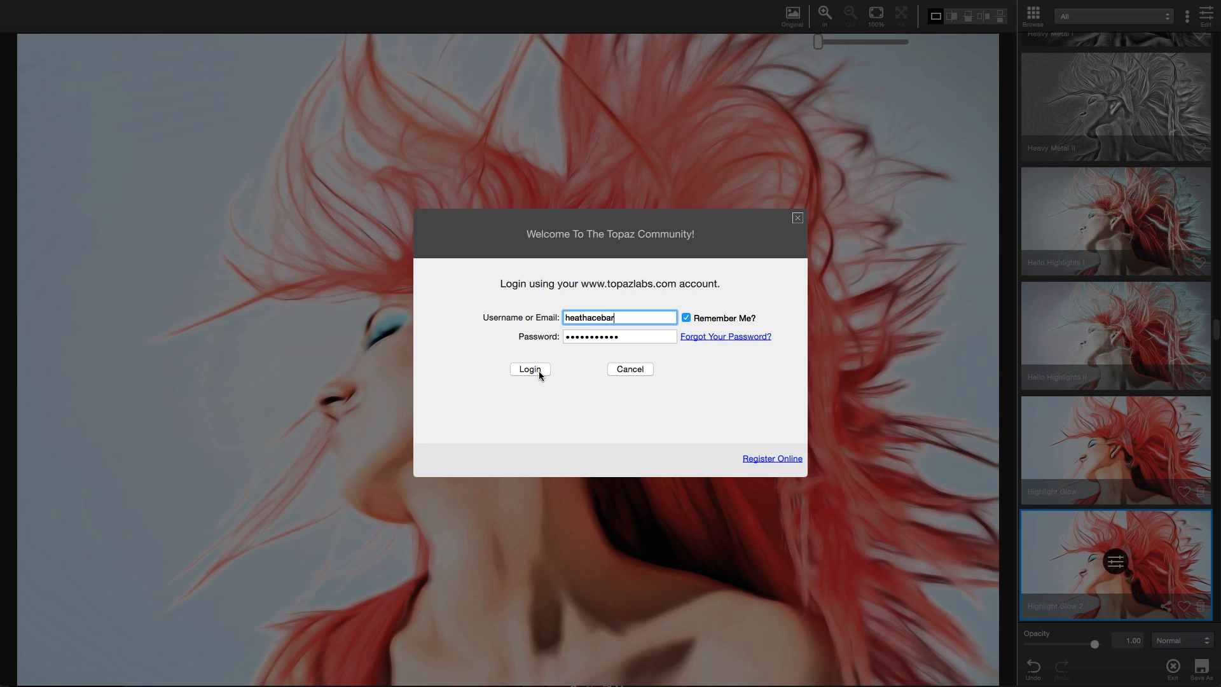
Step: Log in, retry the password after the error, and dismiss the Community welcome screen
left_click(528, 369)
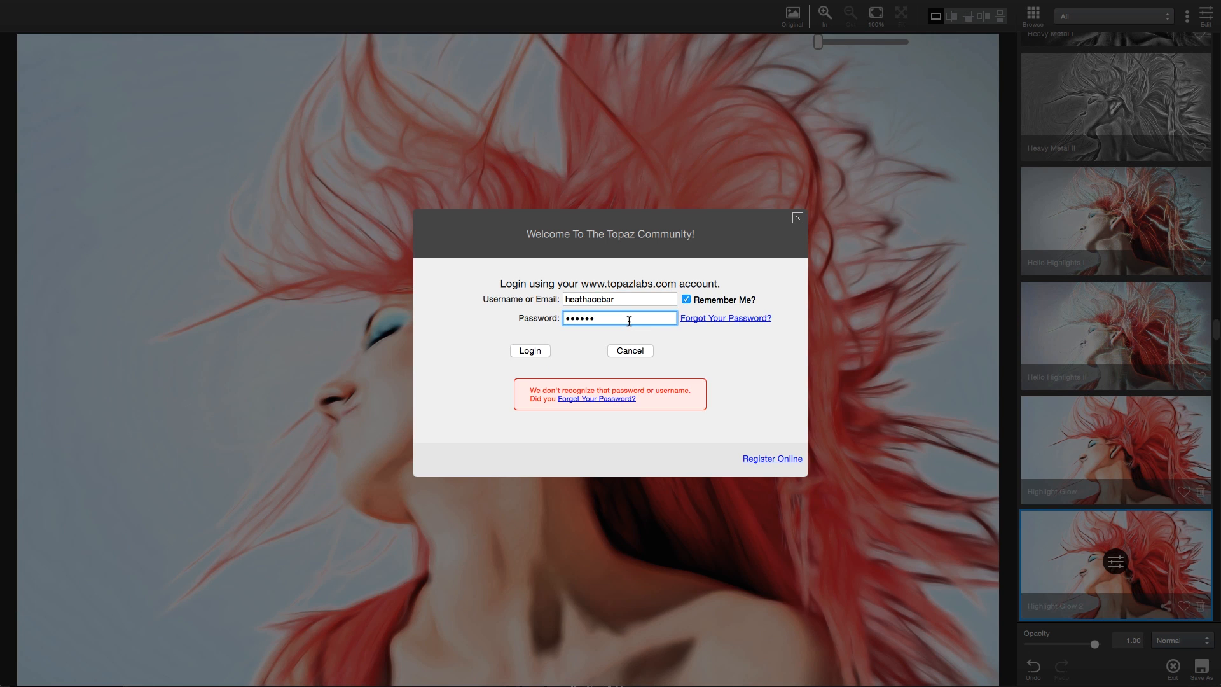
left_click(530, 351)
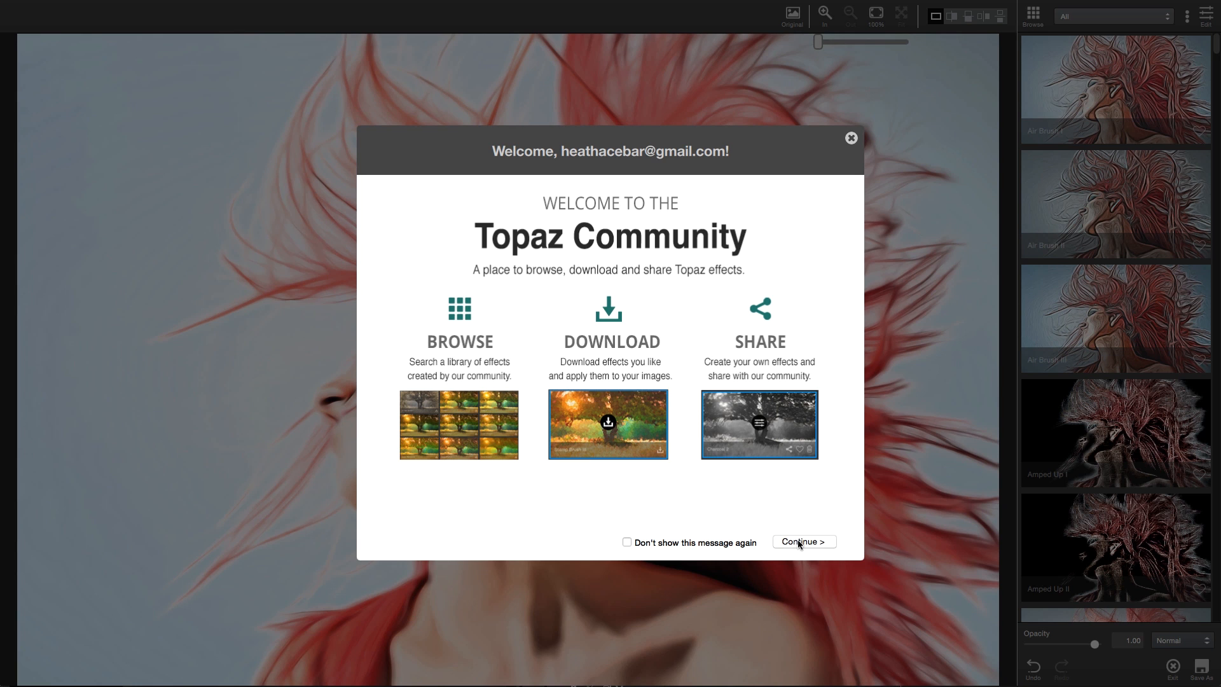
left_click(803, 541)
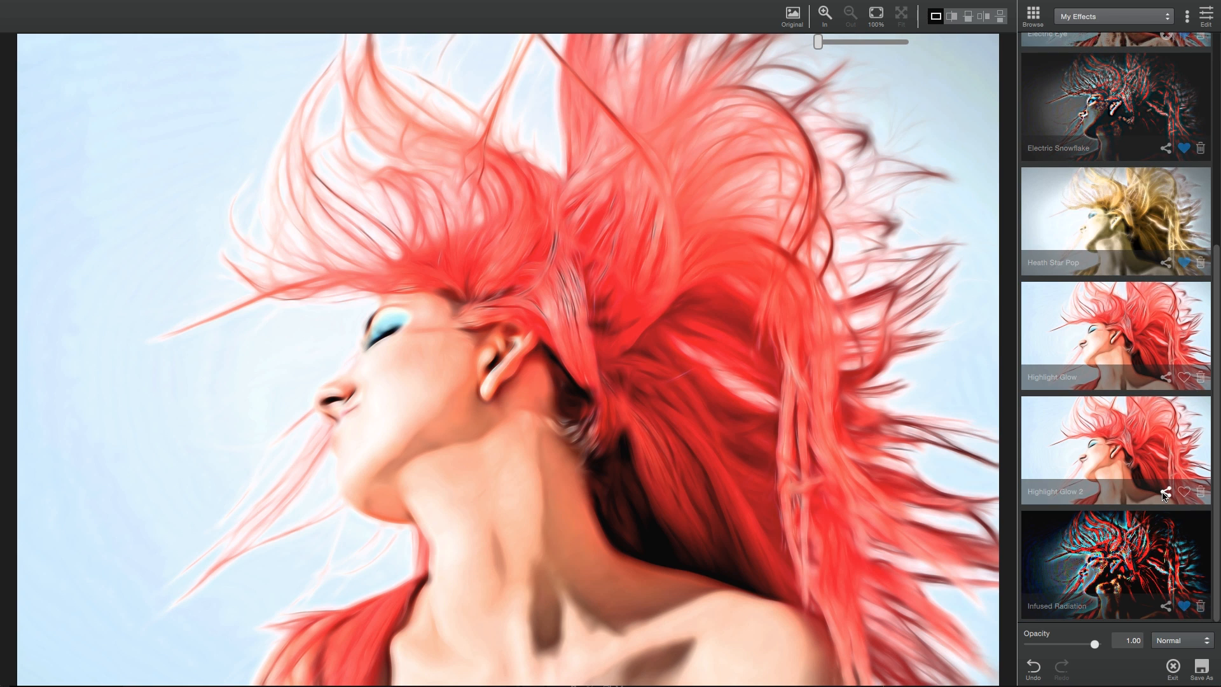
scroll("up", 3)
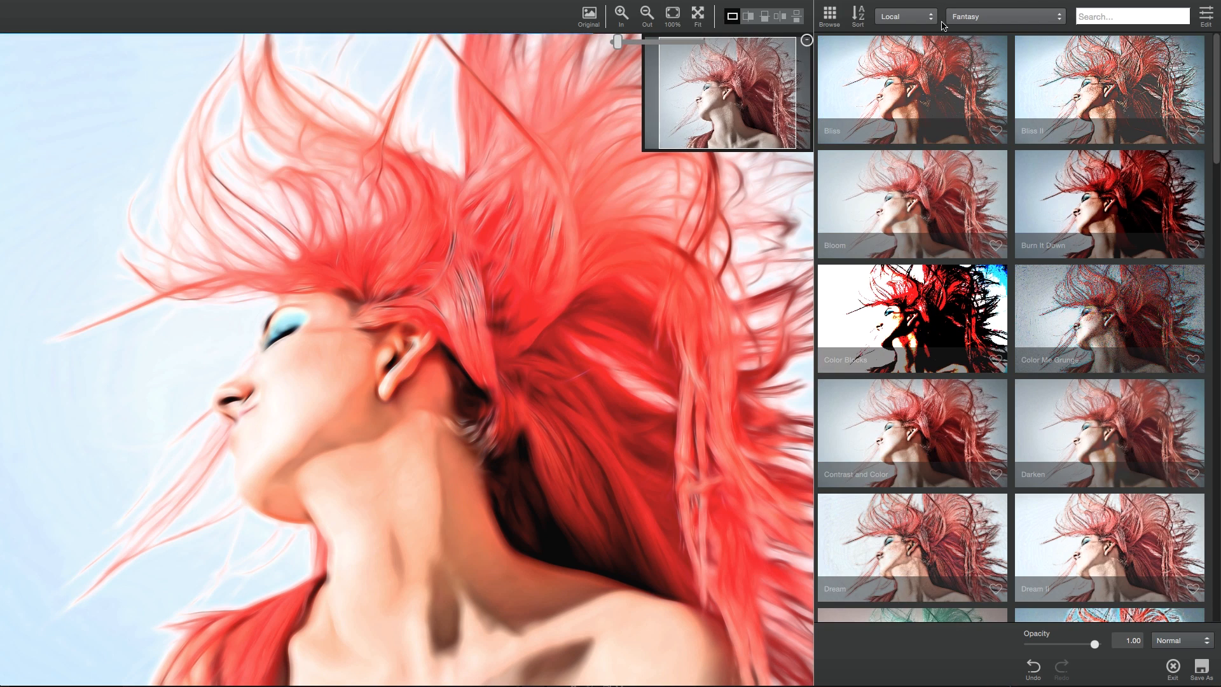
Step: Filter to Community My Effects and request permanent deletion of Highlight Glow 2
left_click(903, 17)
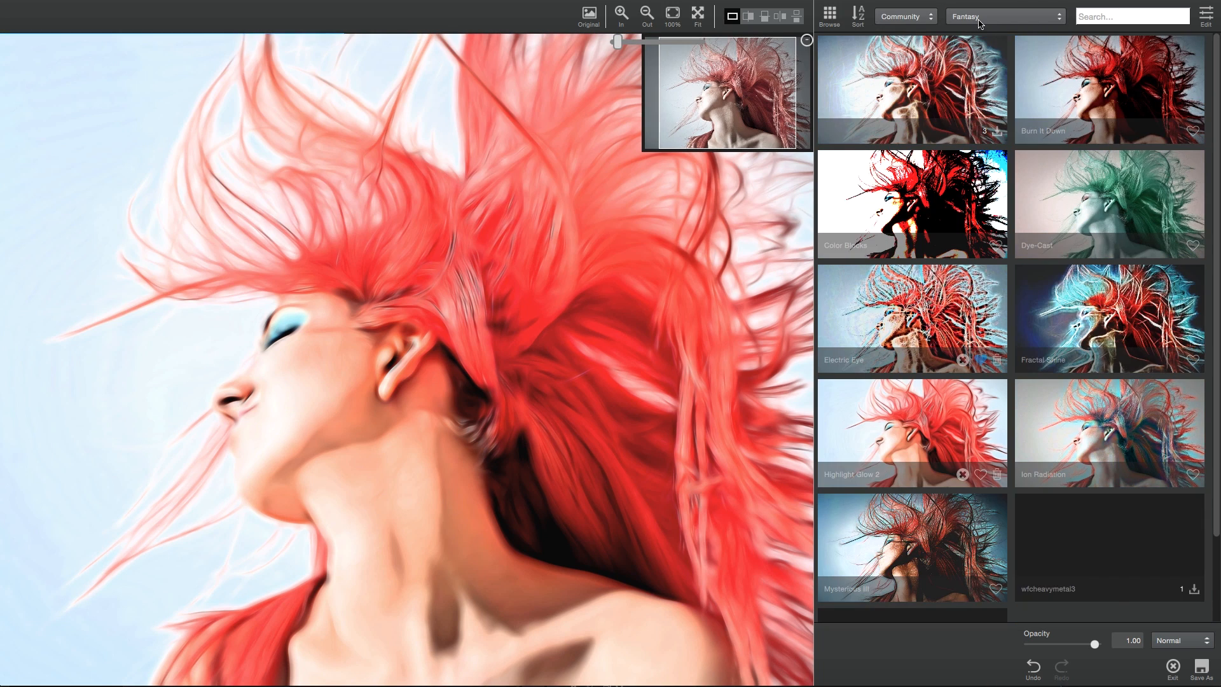
left_click(1003, 17)
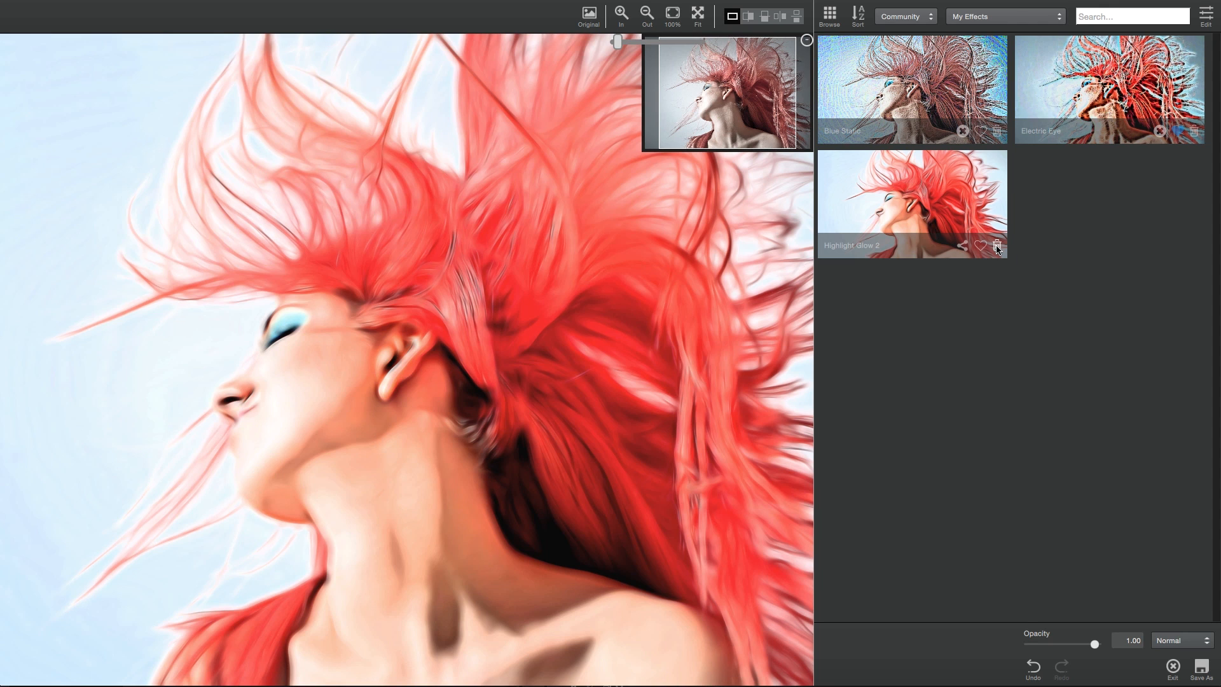
left_click(998, 246)
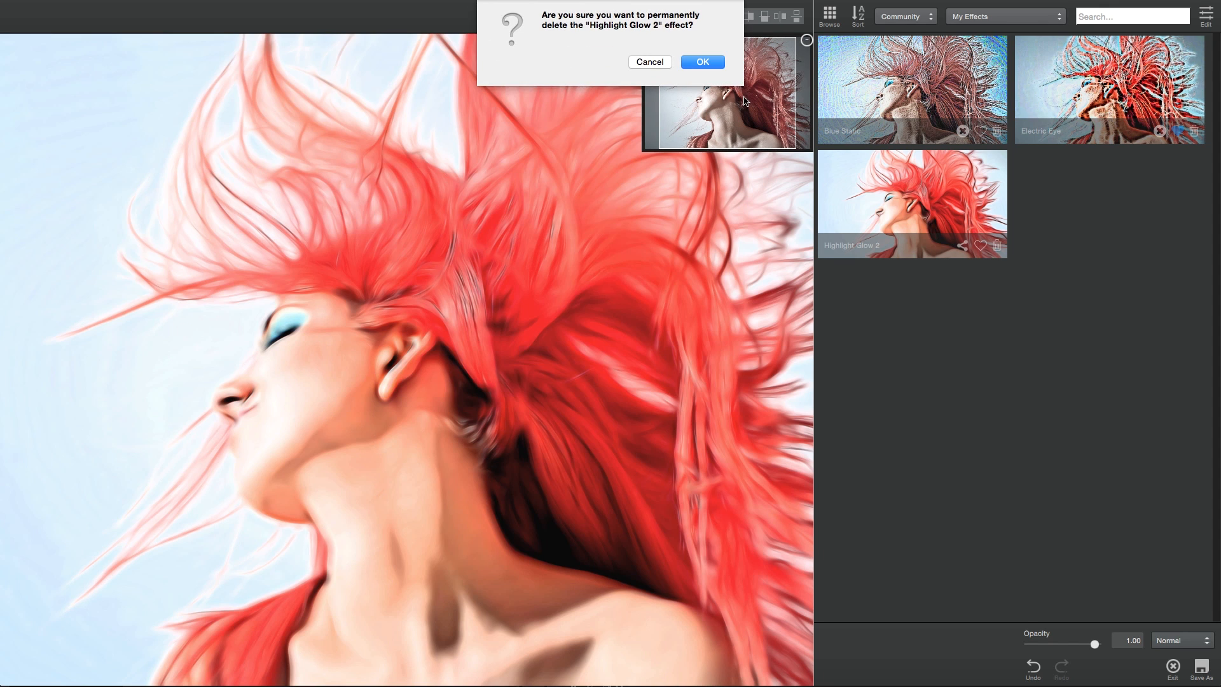